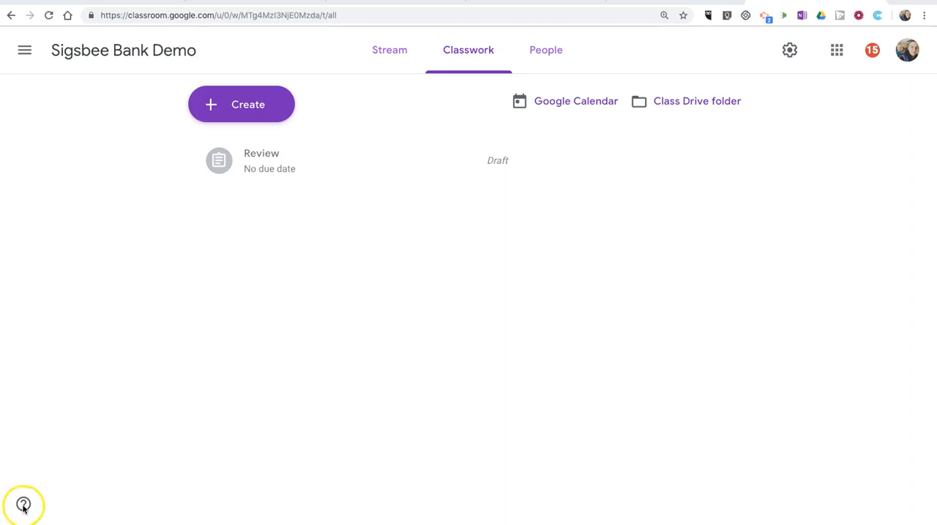
mouse_move(469, 50)
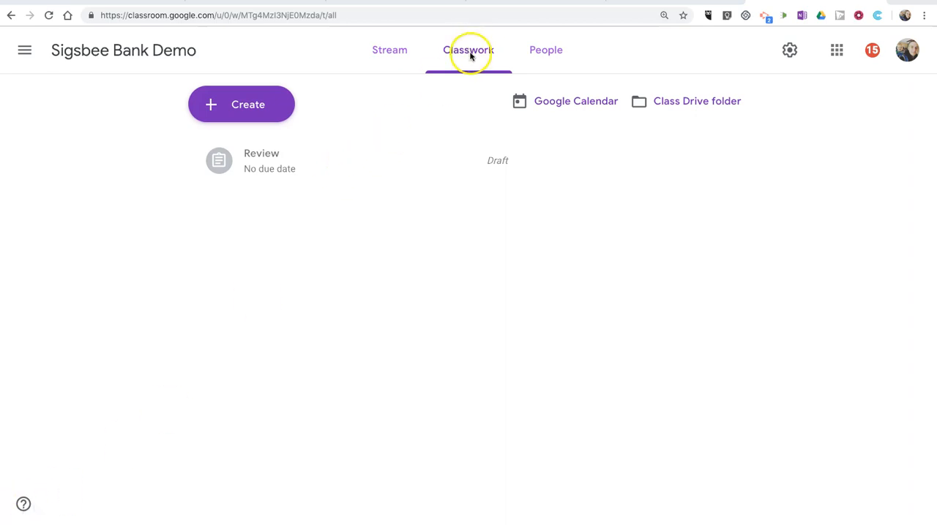
- Open the Create menu on the Sigsbee Bank Demo Classwork page
click(241, 104)
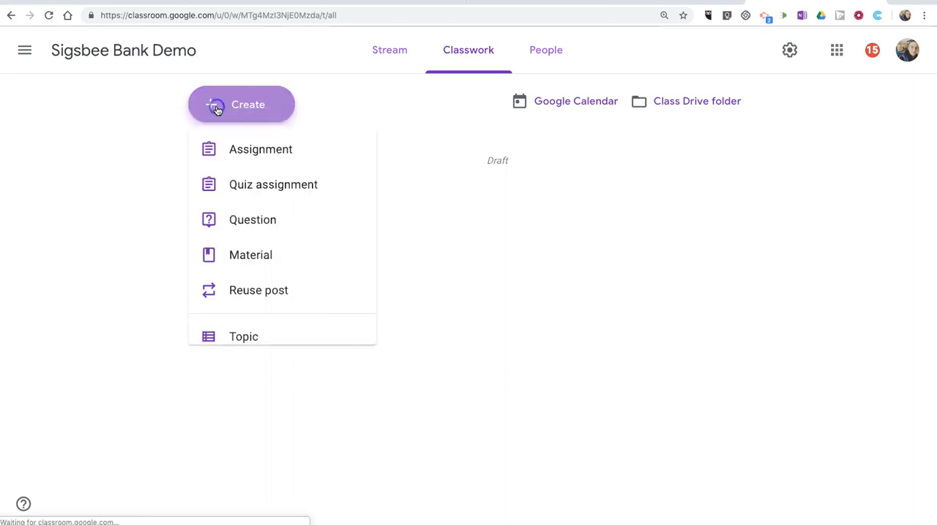
mouse_move(272, 187)
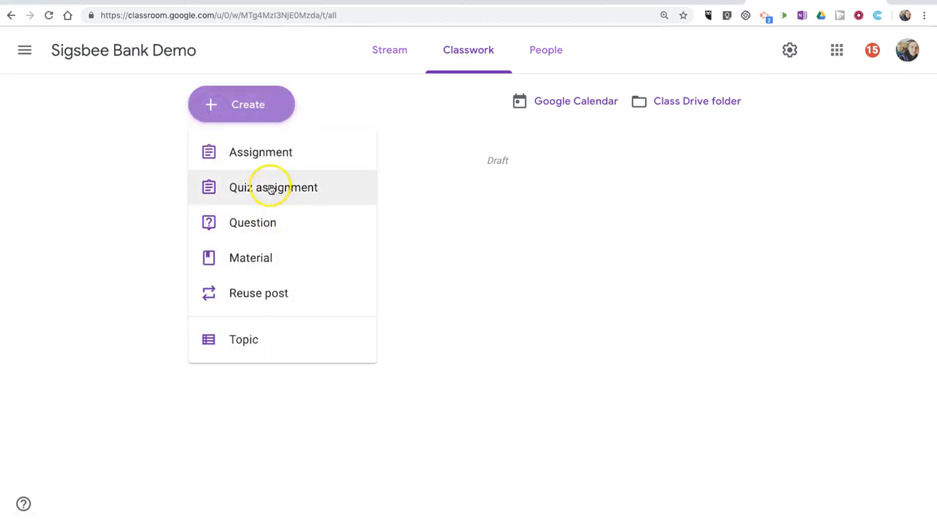
- Start a new quiz assignment and title it 'Fun Geography Quiz'
click(273, 187)
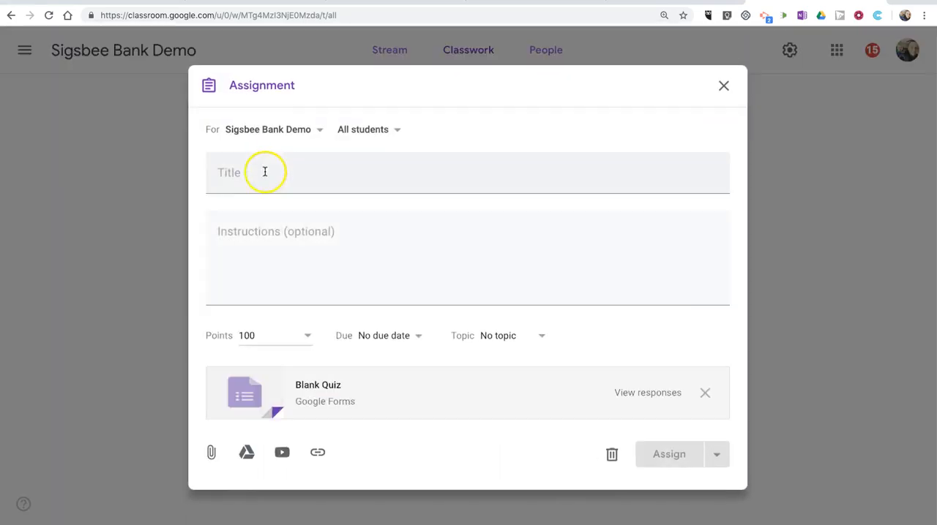
text(Fun Geography Quiz)
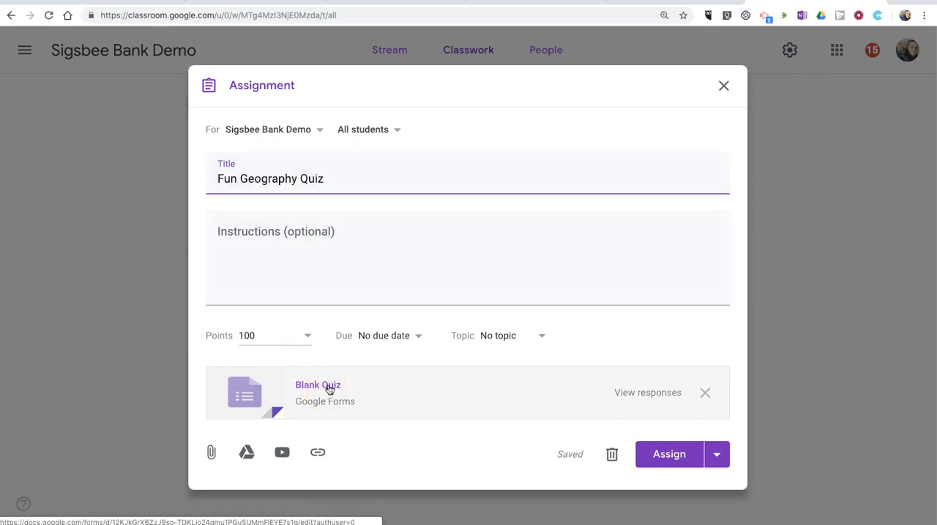
- Open the attached Blank Quiz in Forms and rename it 'Fun Geography Quiz'
click(318, 385)
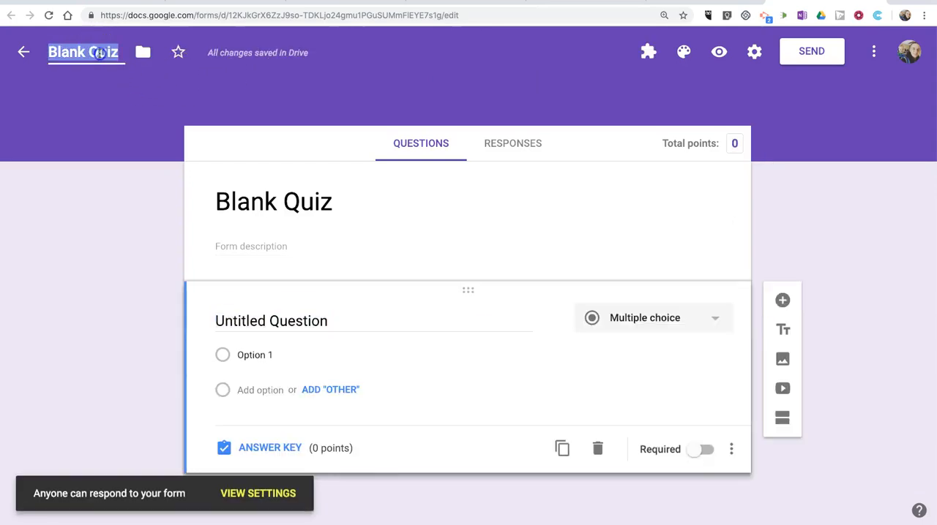
text(Fun Geogra)
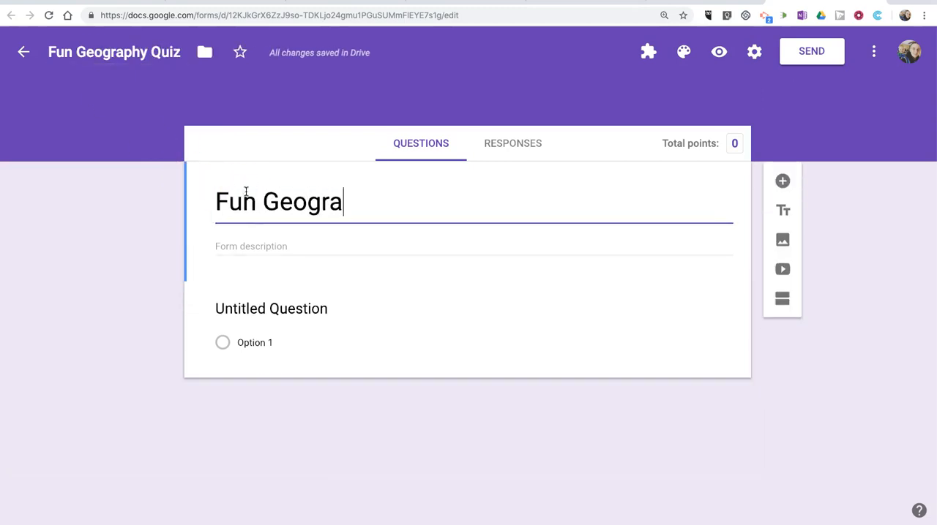
text(phy Quiz)
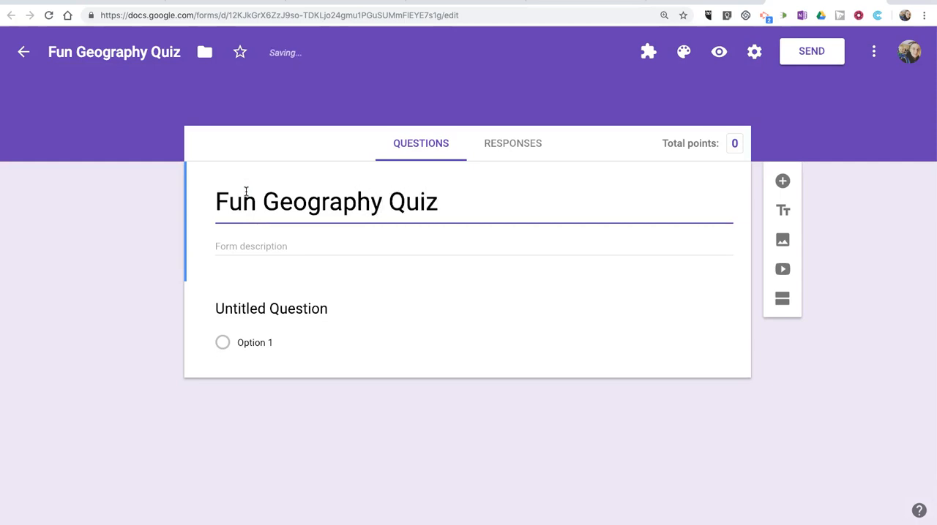
mouse_move(683, 51)
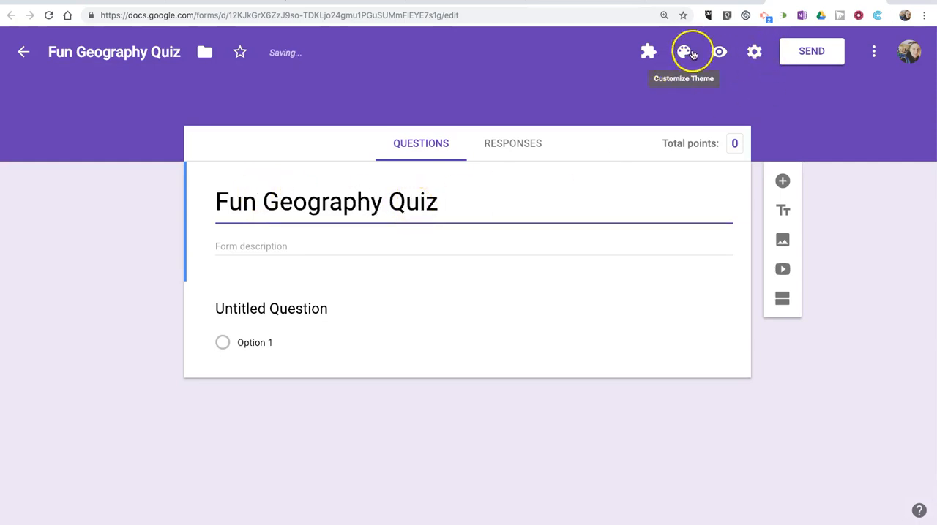
- Change the quiz form's theme colour from purple to blue
click(684, 51)
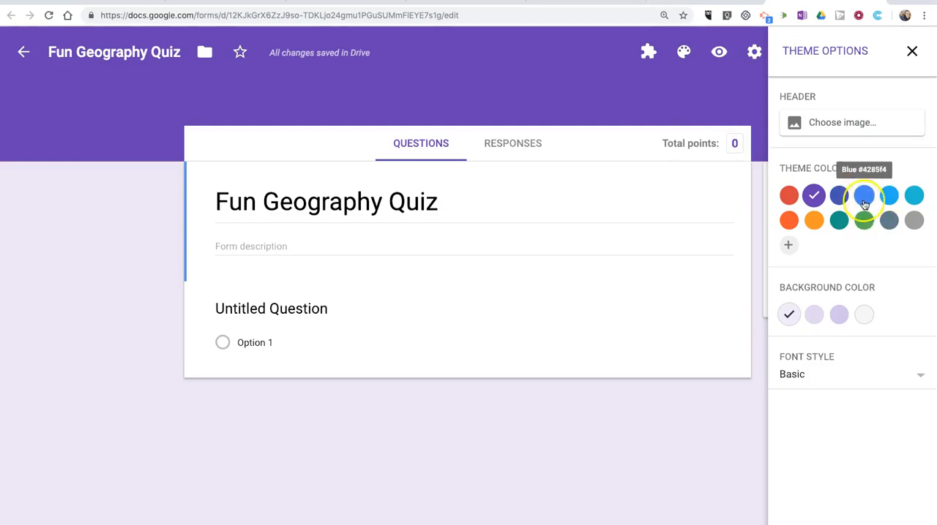
click(863, 195)
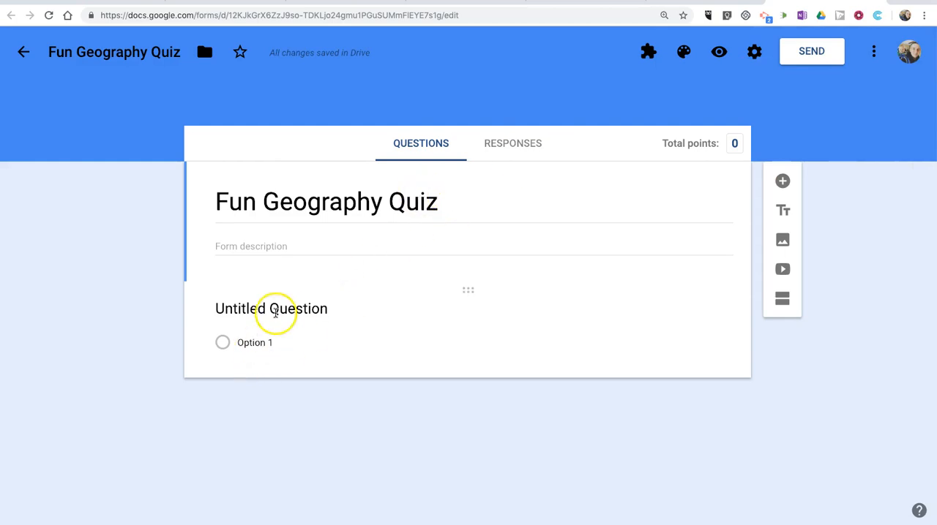
- Write question 'What is the tallest mountain in the world?' with choices Everest, K2, Denali
text(What)
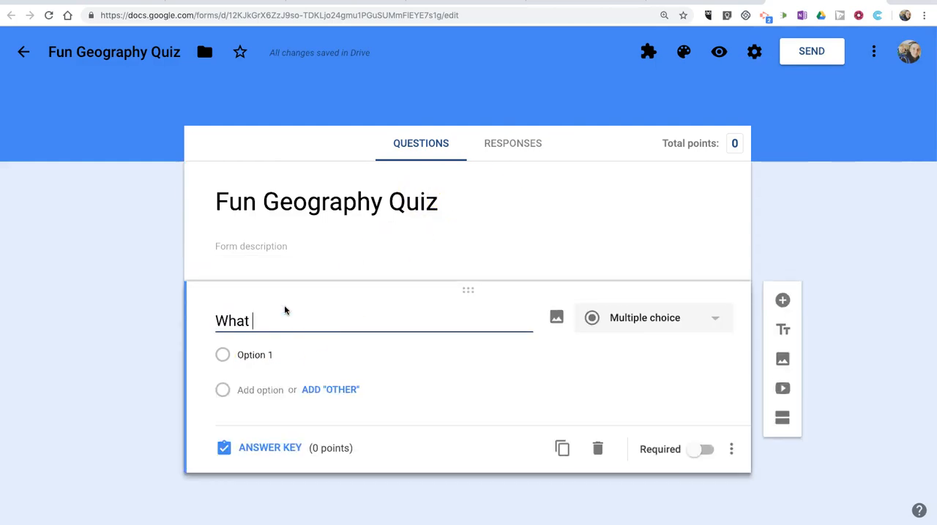
text(is the tall)
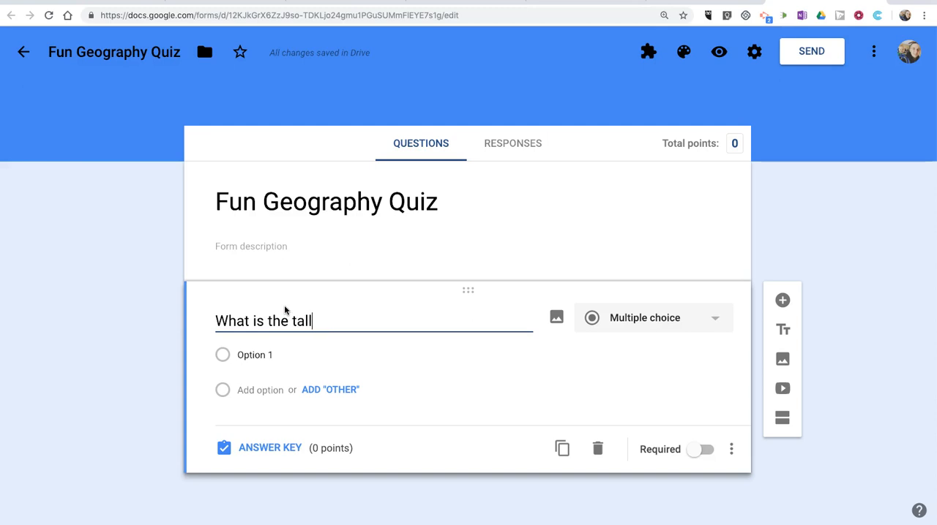
text(est mountain in)
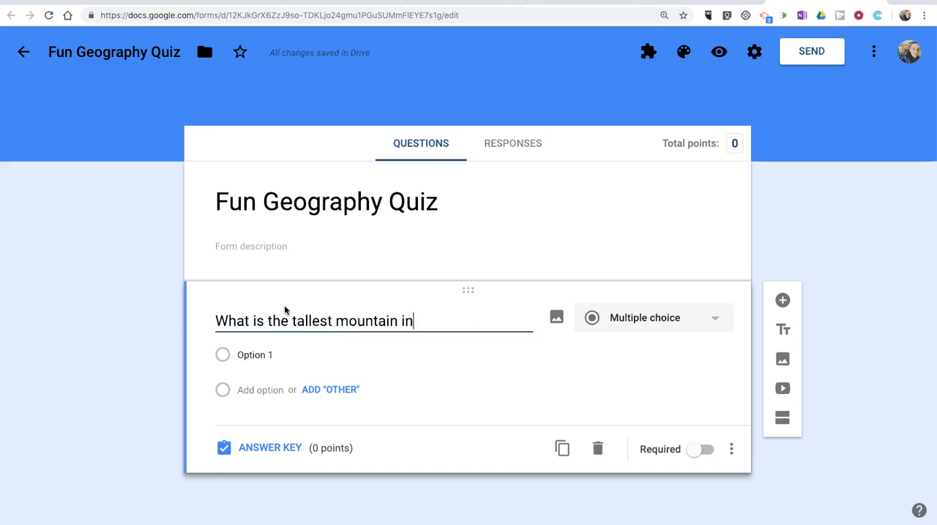
text(the world?)
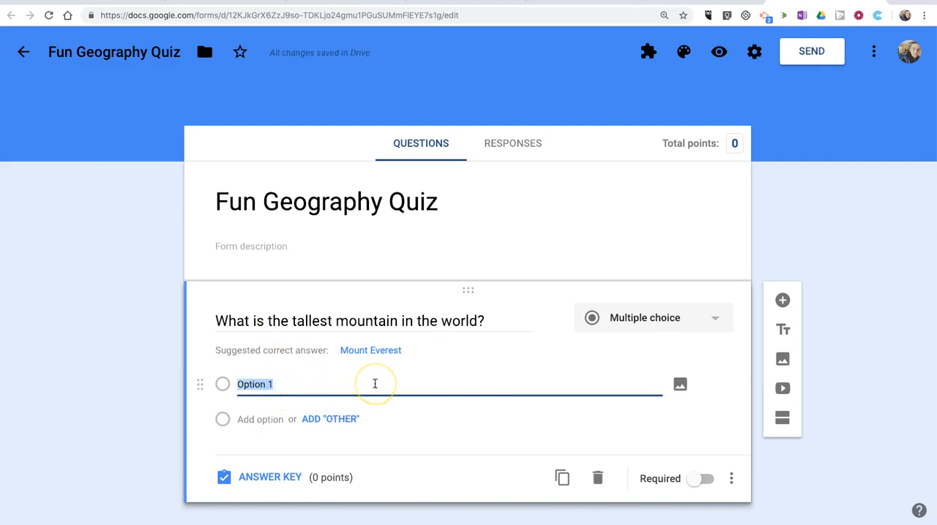
text(Everest)
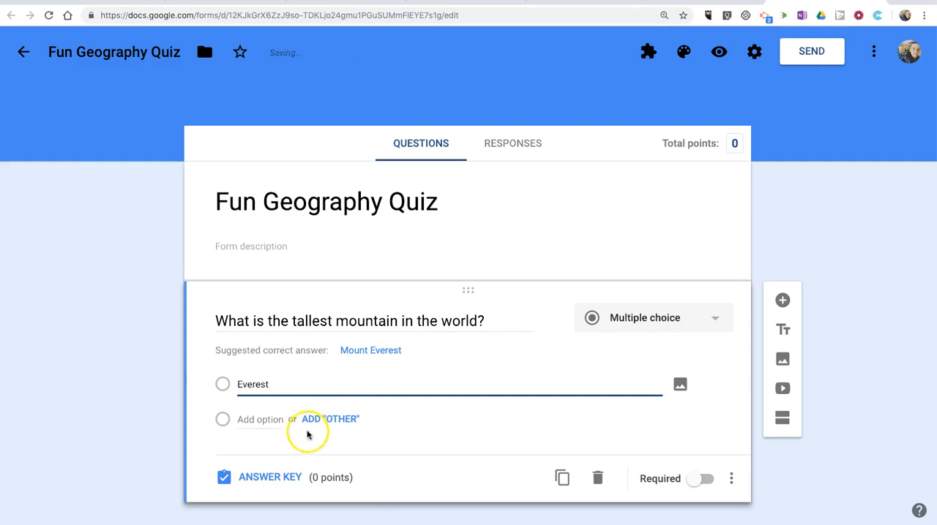
text(K2)
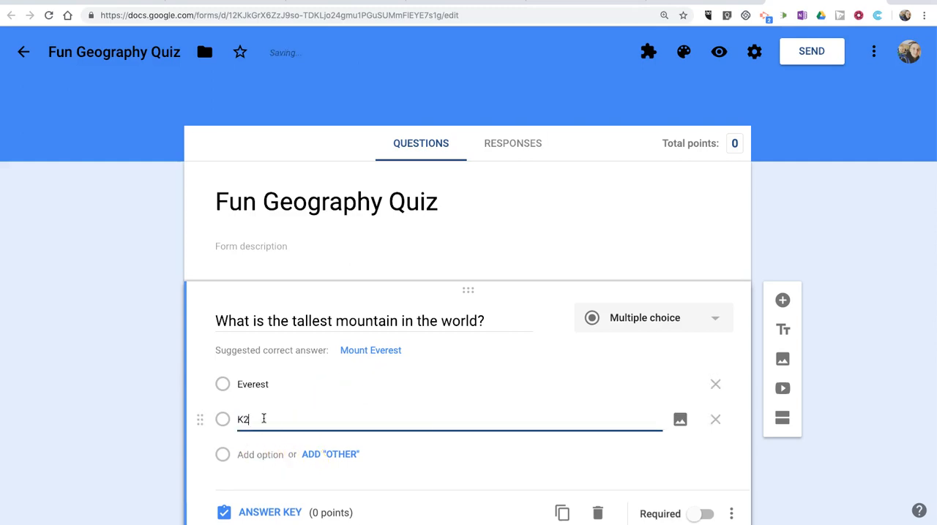
text(Denali)
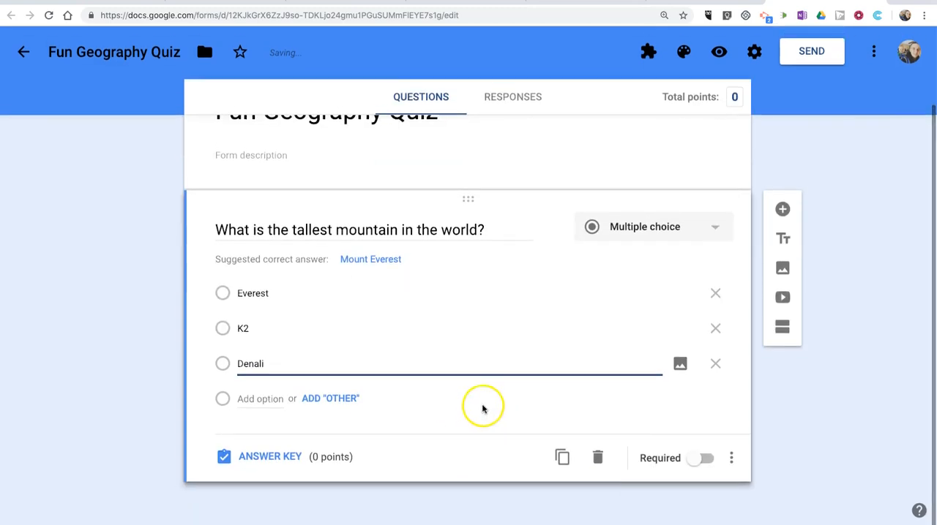
- In the answer key, make the mountain question worth 5 points with Everest correct
click(700, 458)
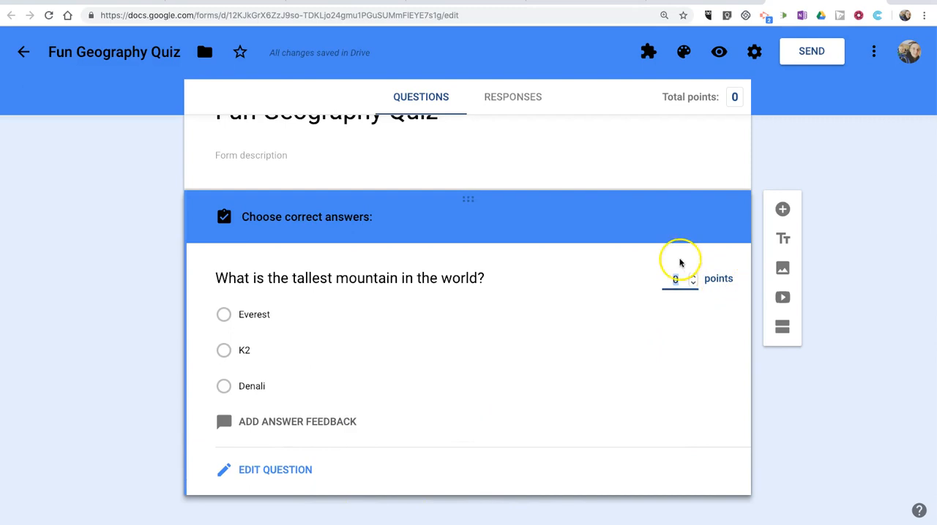
text(5)
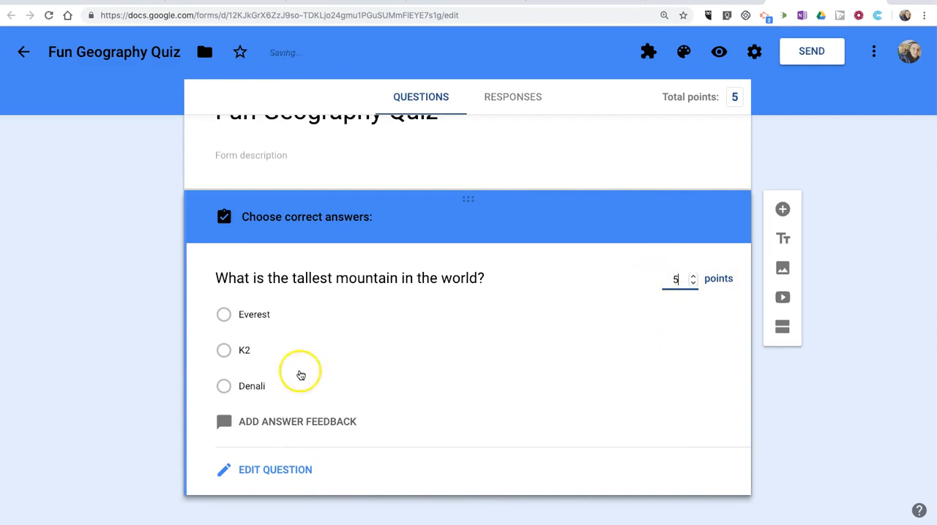
click(224, 314)
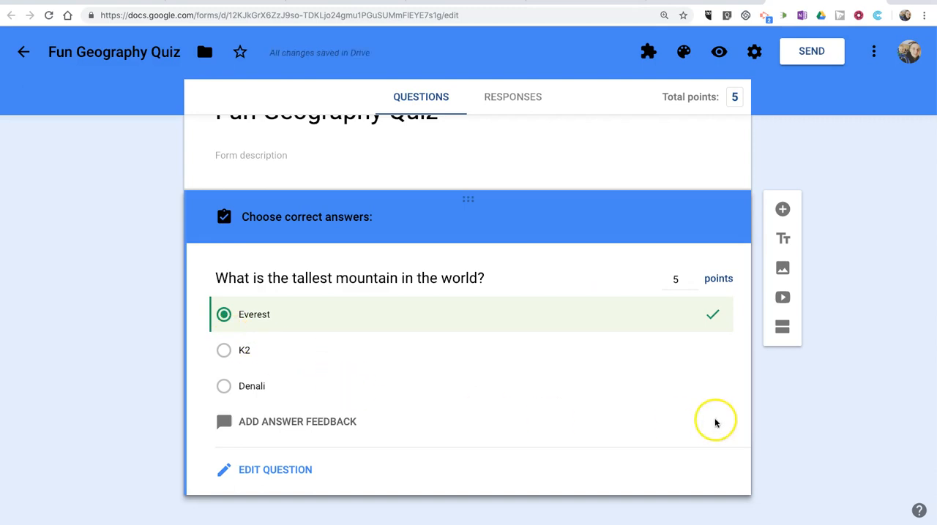
mouse_move(782, 210)
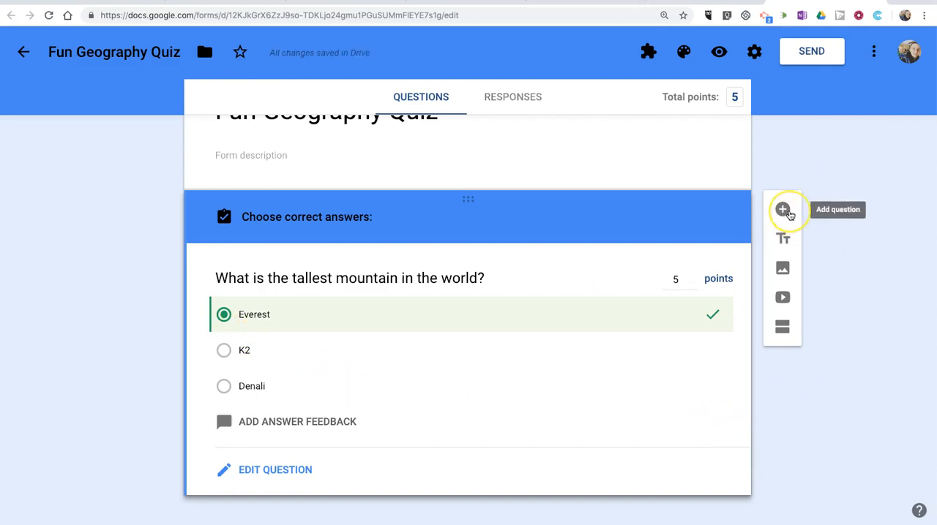
- Add question 'What is the tallest mountain in New England?' with Katahdin, Washington, Adams
click(782, 210)
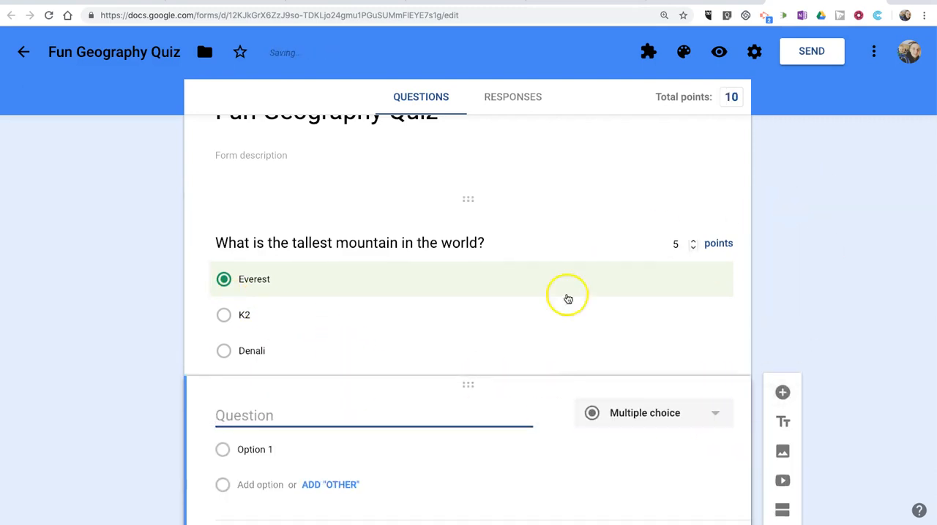
text(What is)
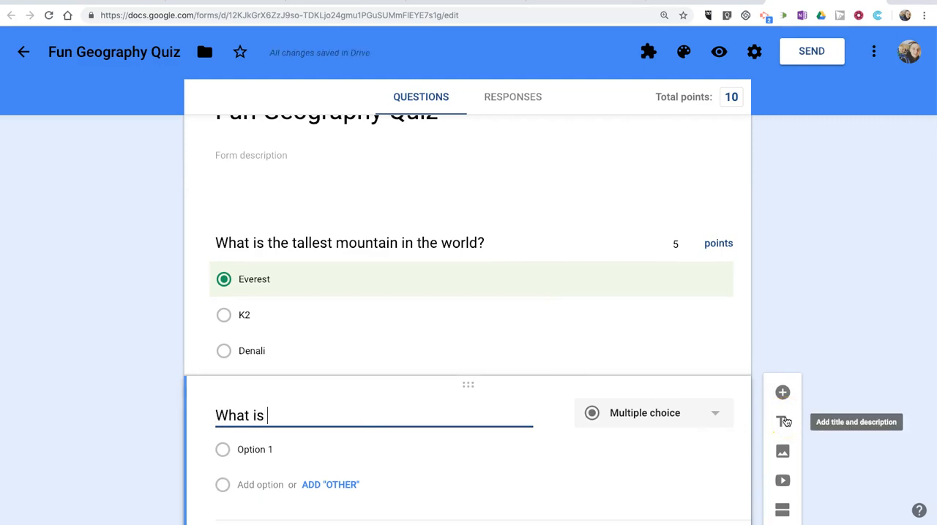
text(the tallest m)
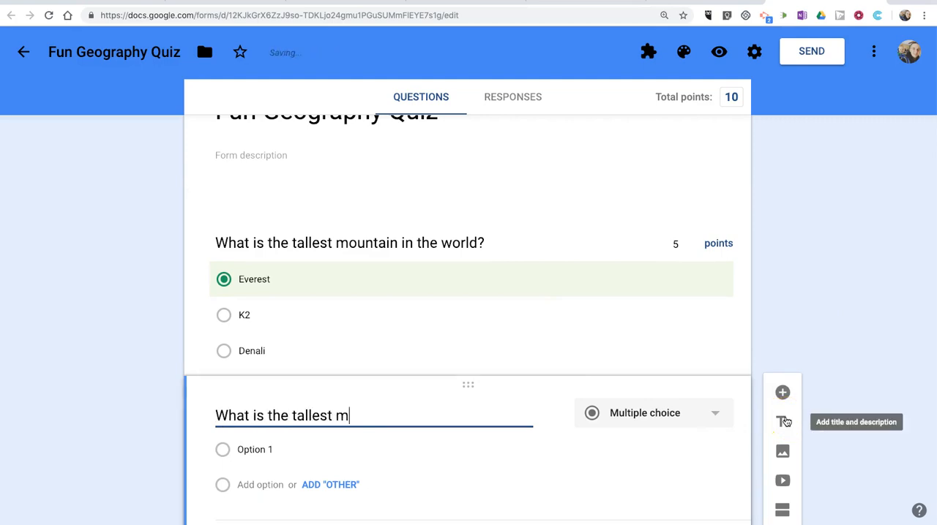
text(ountain in New)
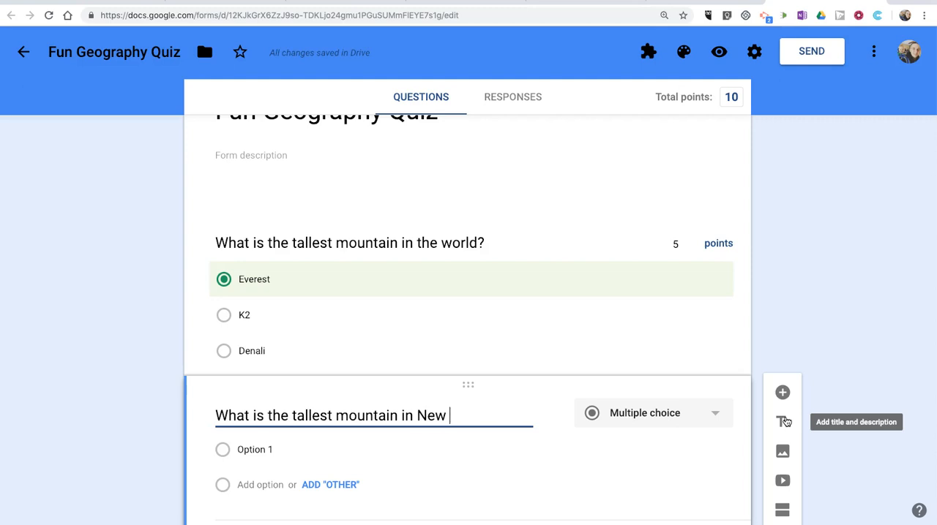
text(England?)
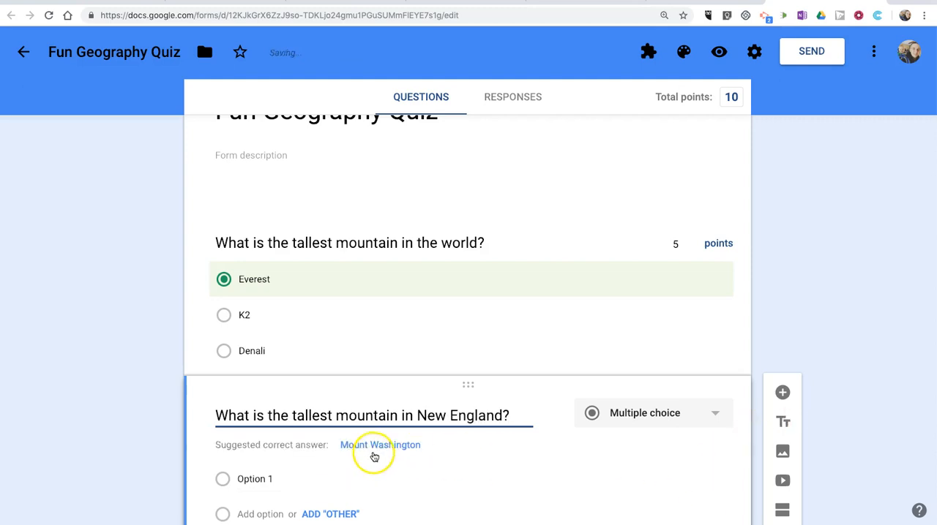
text(Katahdin)
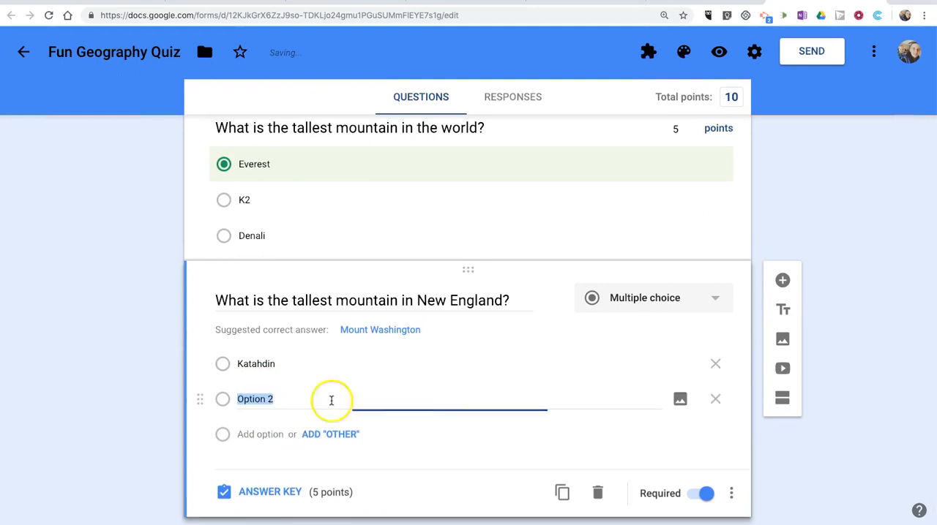
text(Washingt)
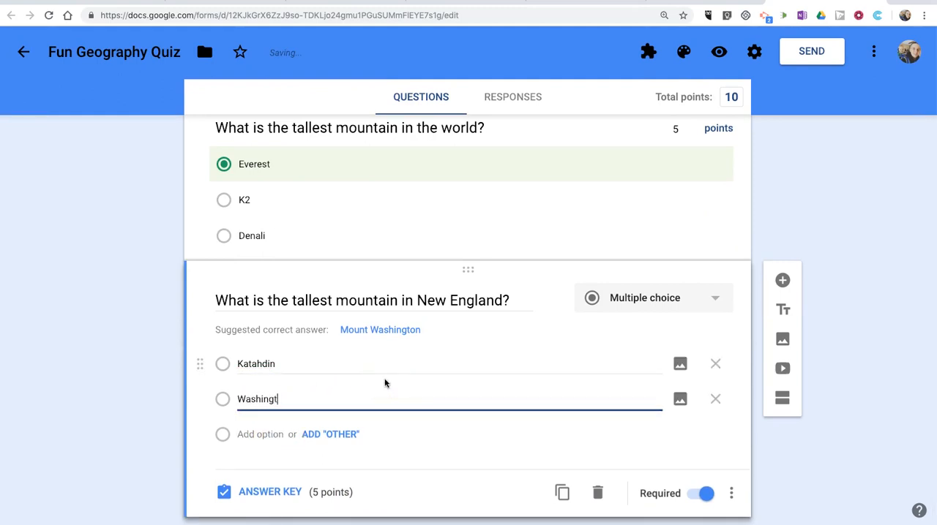
click(260, 434)
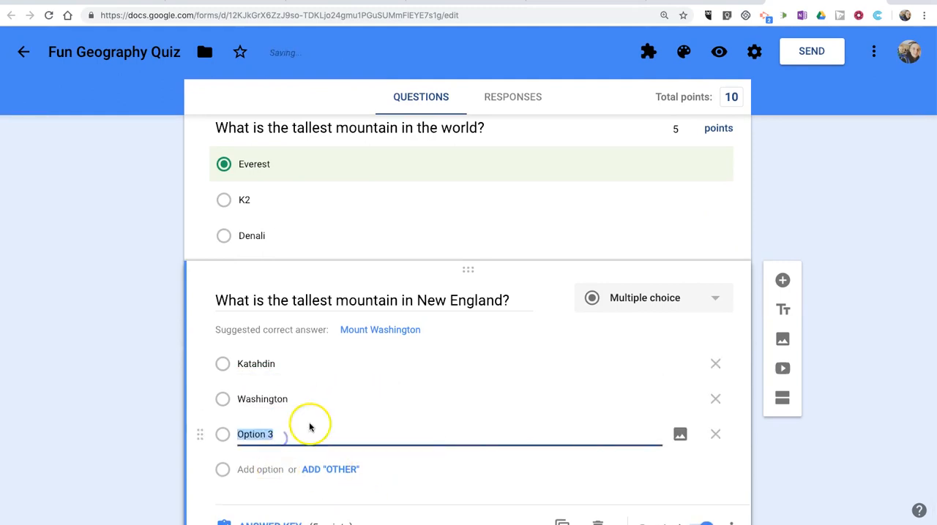
text(Adams)
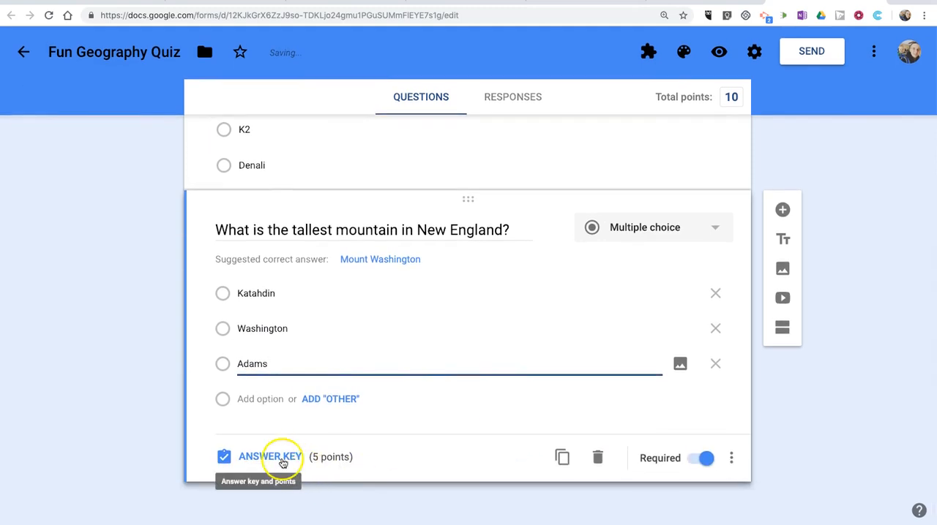
- Open the answer key for the New England question
click(270, 457)
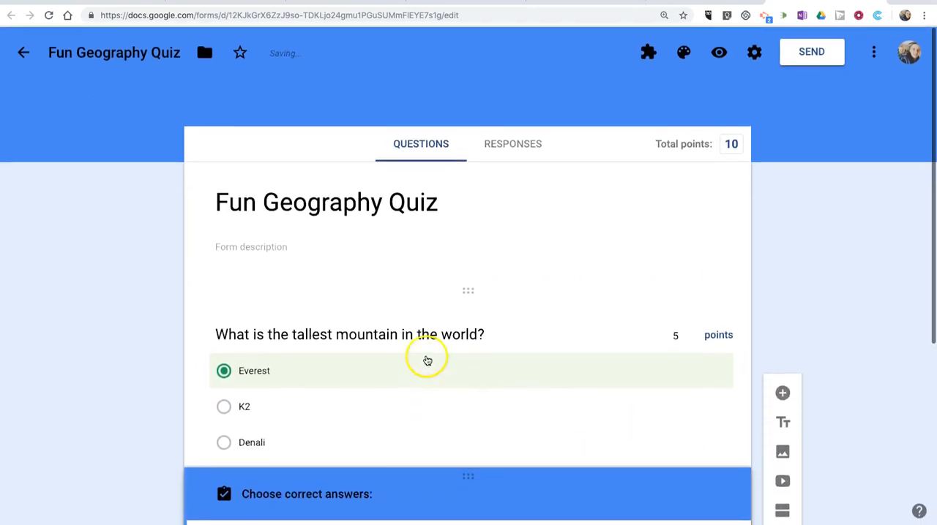
mouse_move(510, 183)
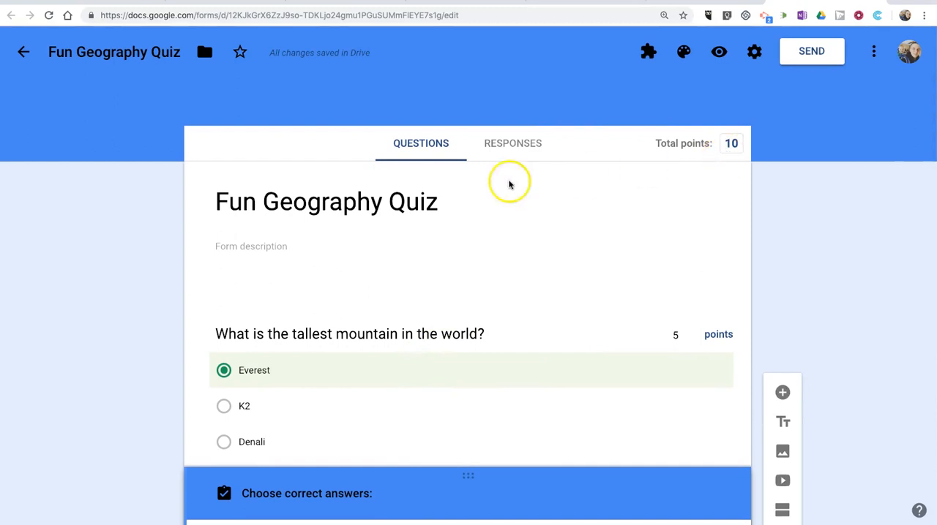
mouse_move(577, 189)
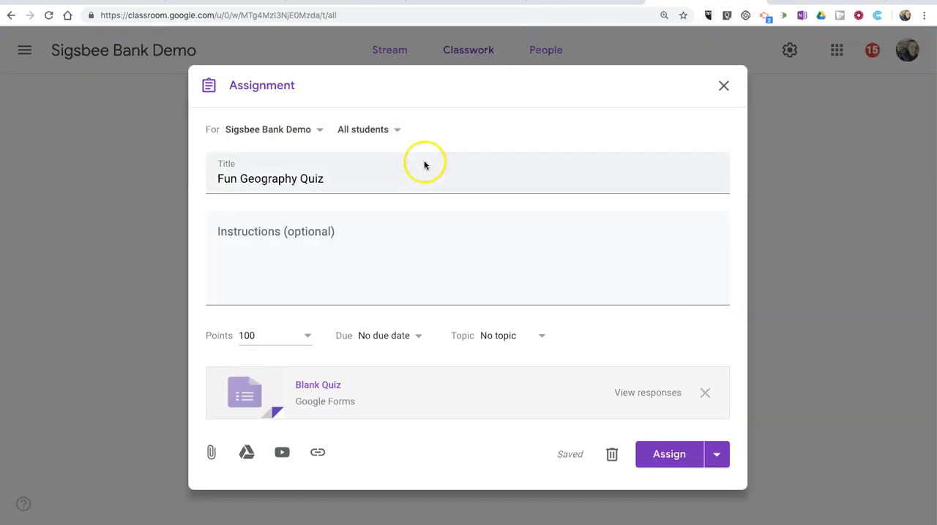
mouse_move(175, 152)
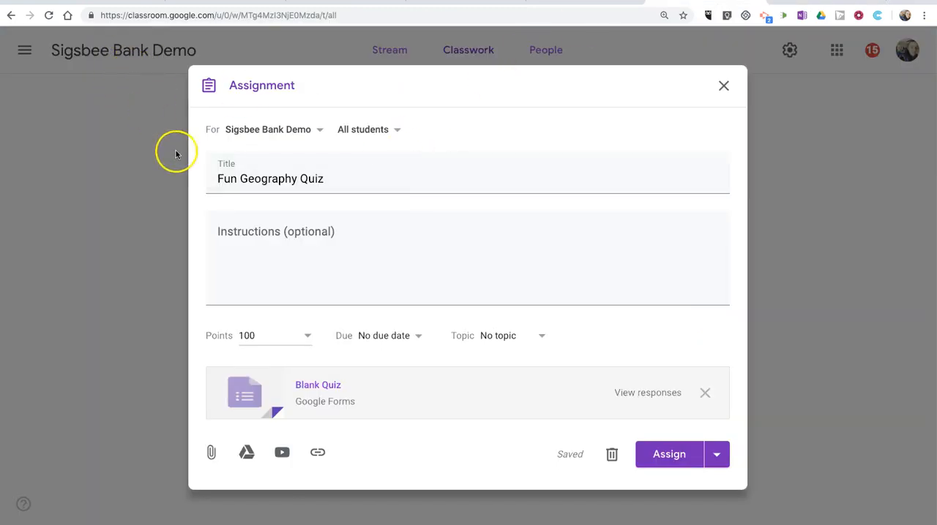
mouse_move(397, 342)
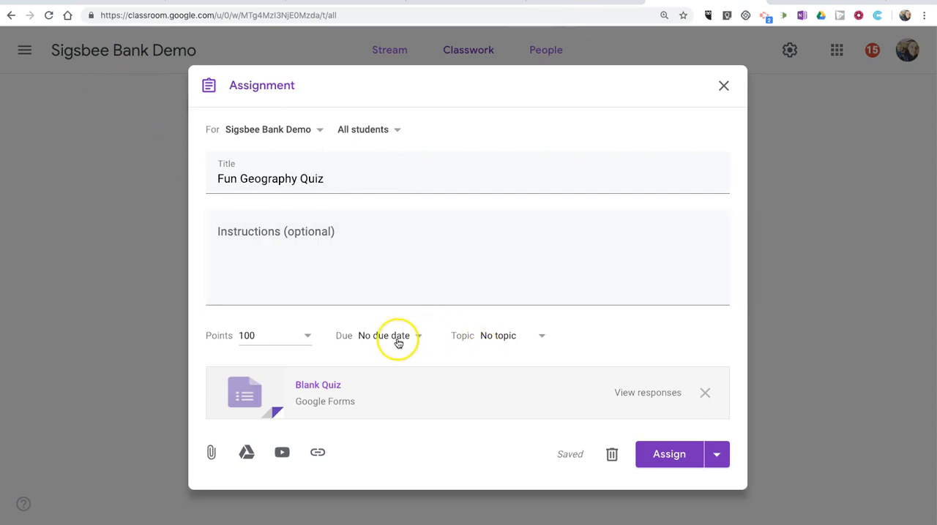
- Set the assignment's due date to January 30 in the Assignment dialog
click(382, 336)
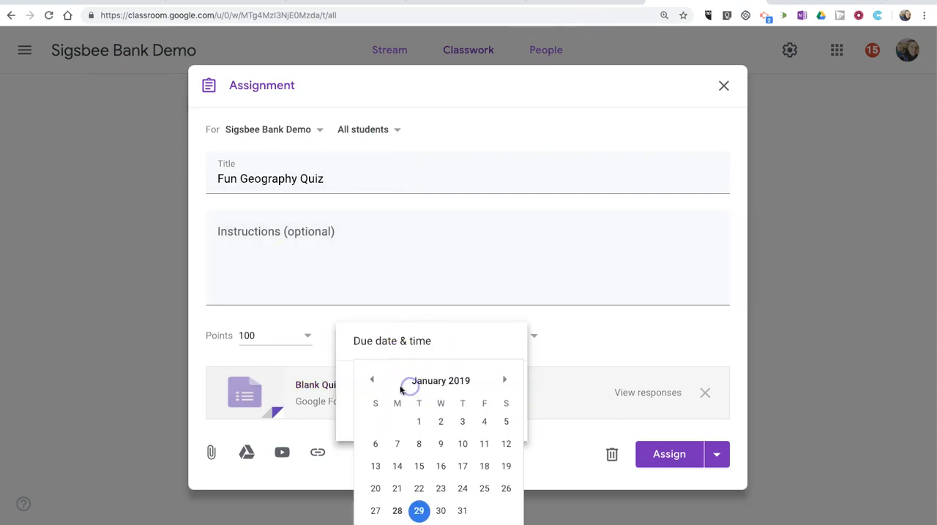
click(440, 511)
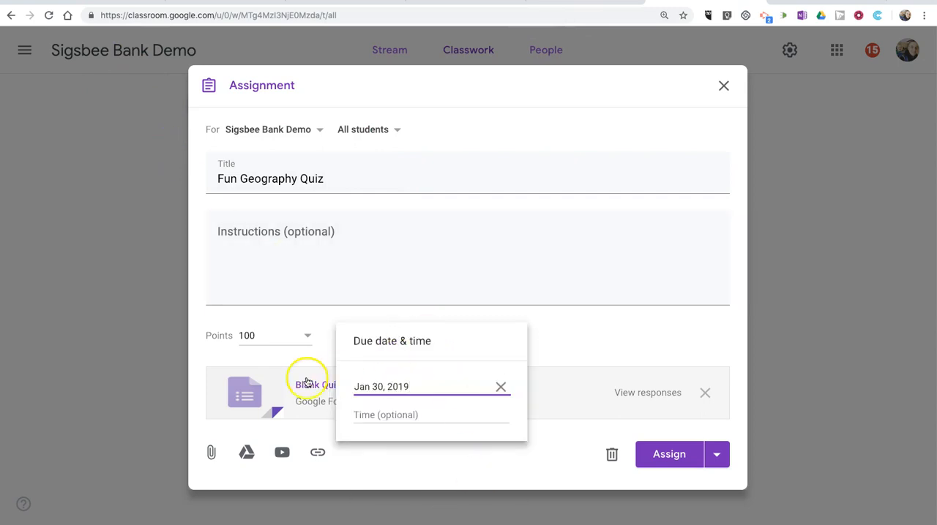
click(285, 336)
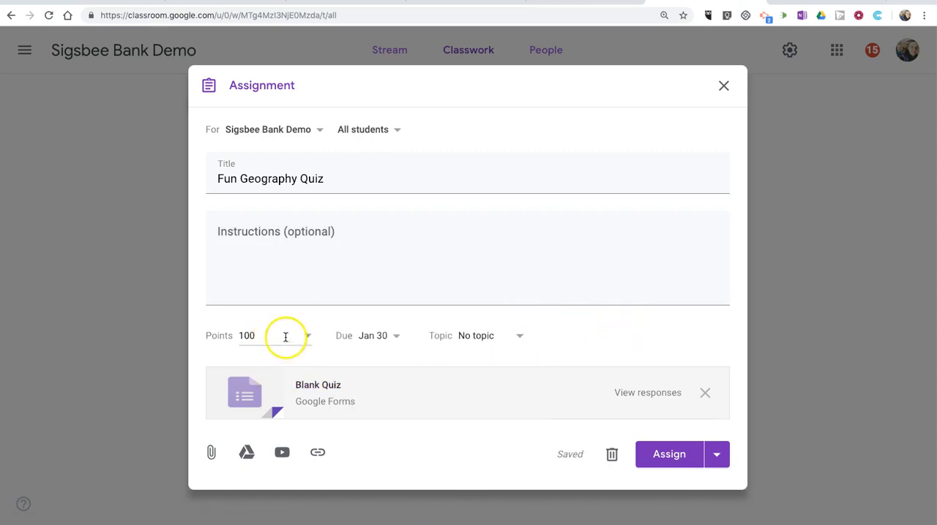
click(274, 335)
text(10)
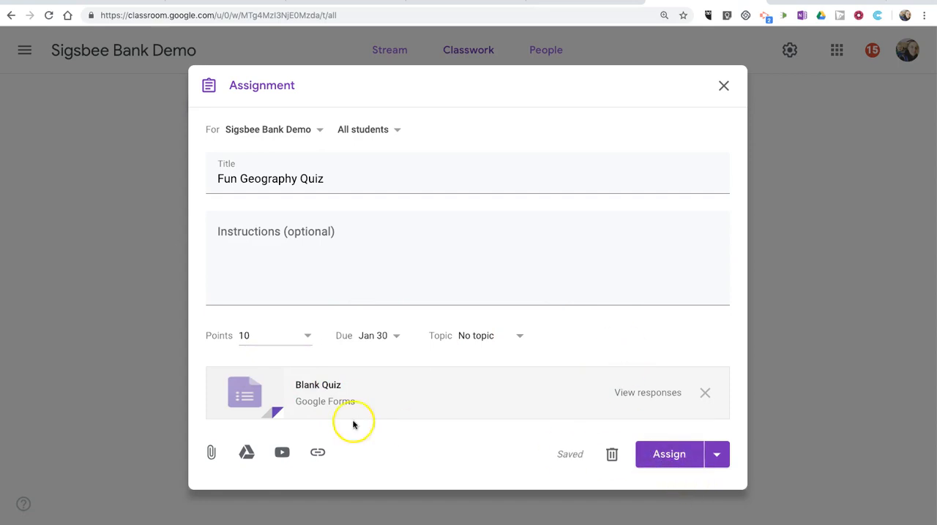
mouse_move(317, 385)
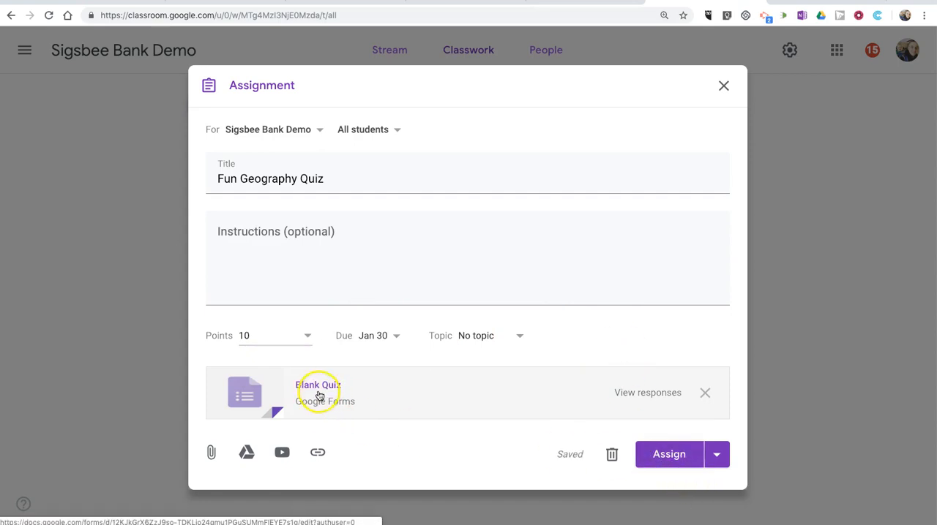
mouse_move(500, 414)
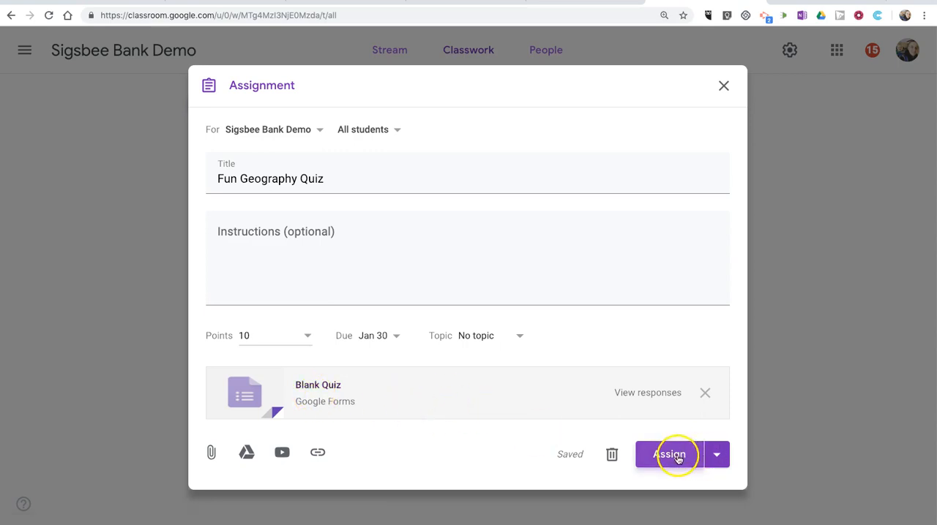
- Post the 10-point Fun Geography Quiz assignment to all students
click(668, 454)
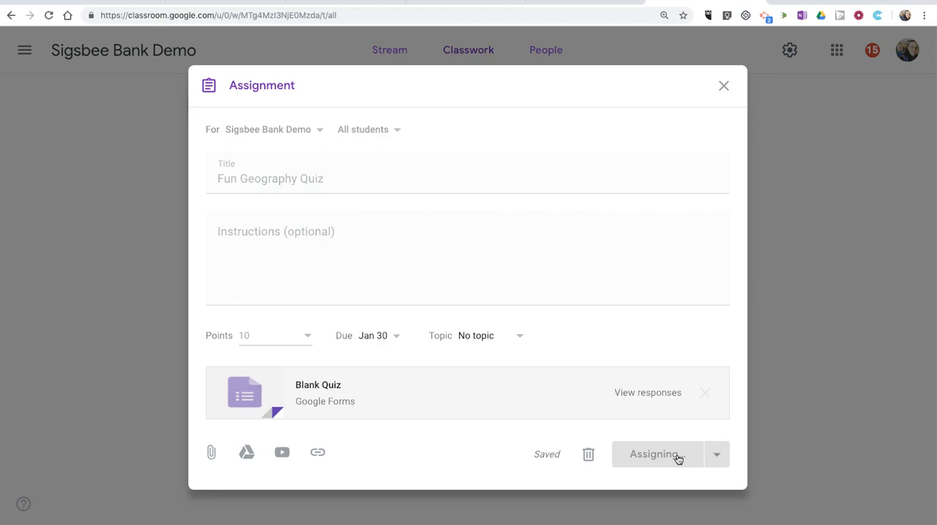
click(653, 454)
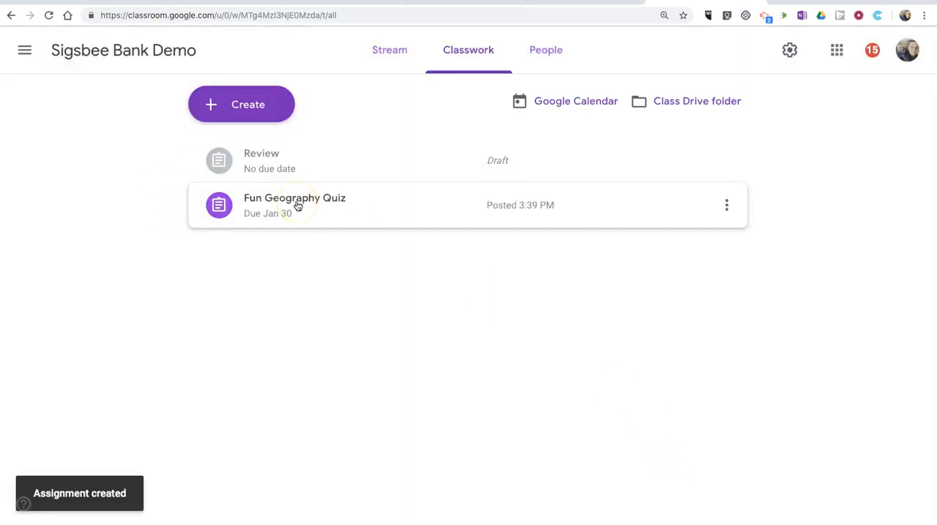
mouse_move(330, 212)
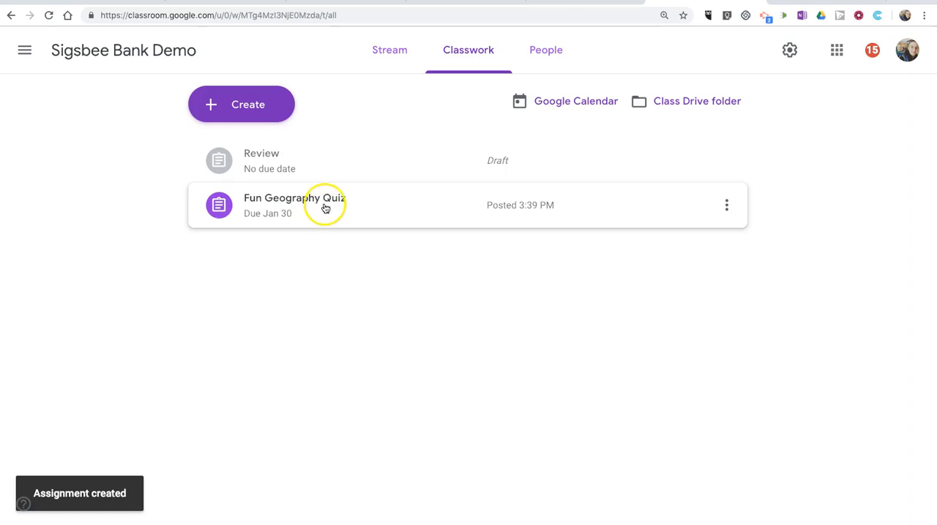
mouse_move(318, 226)
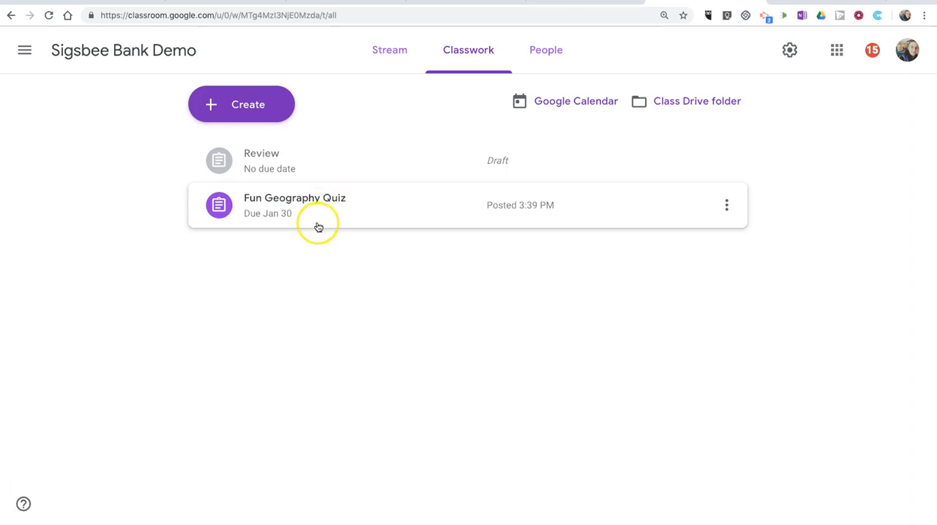
mouse_move(338, 213)
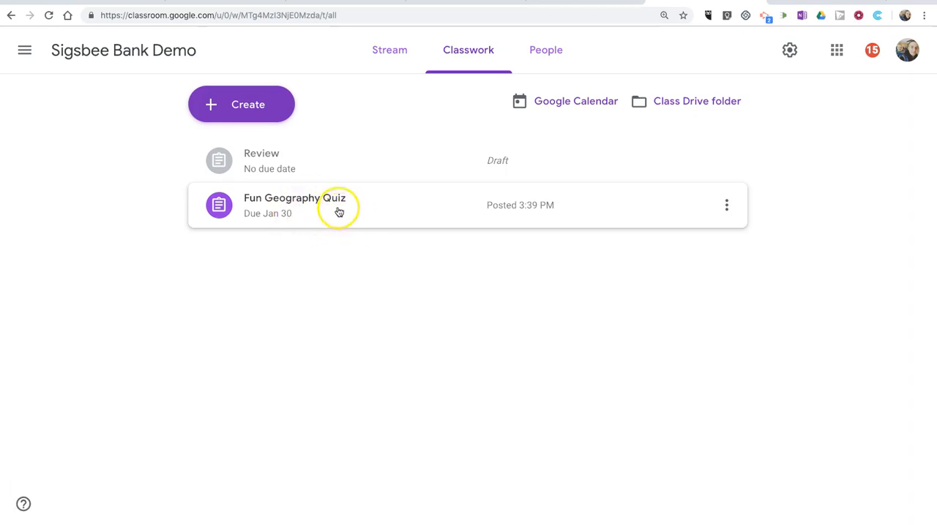
mouse_move(307, 209)
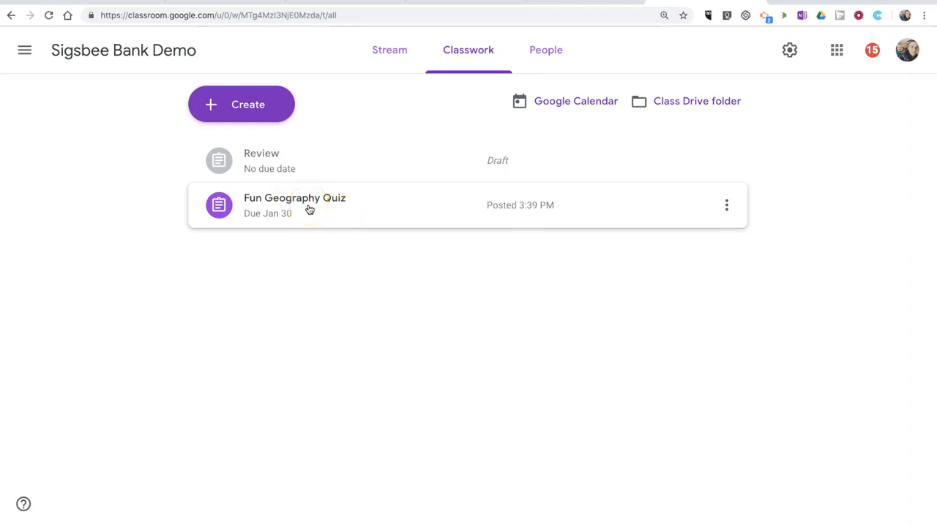
mouse_move(227, 331)
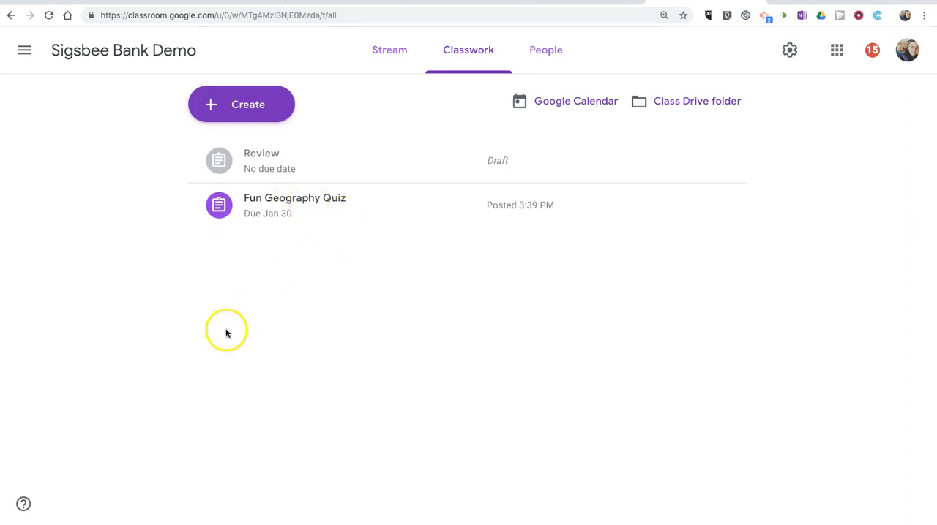